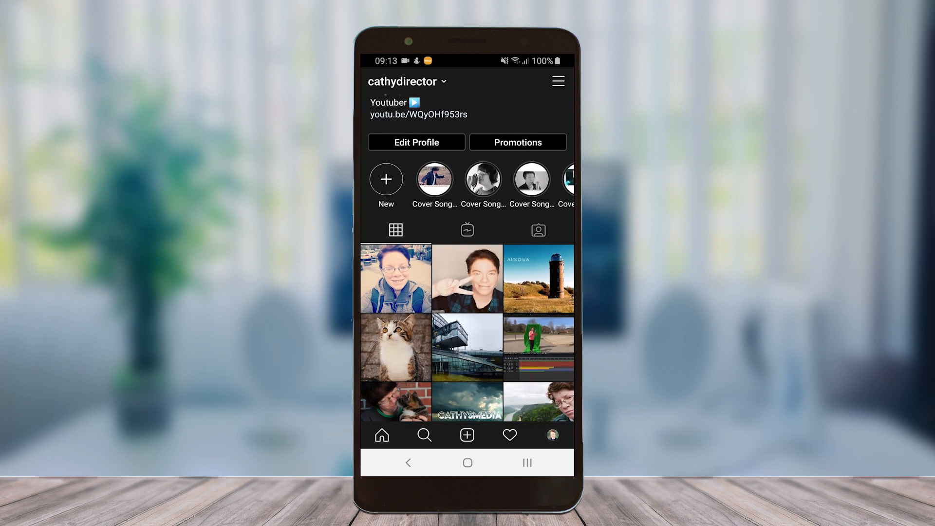
Scroll the Instagram home feed, still shown in the light theme
scroll(down, 3)
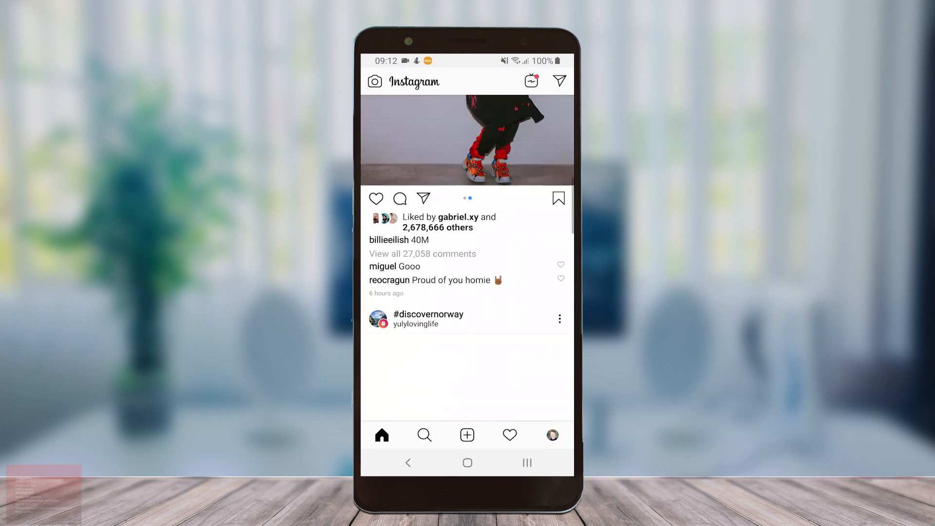
Scroll the light-mode Instagram profile, then return to the phone's home screen
scroll(down, 3)
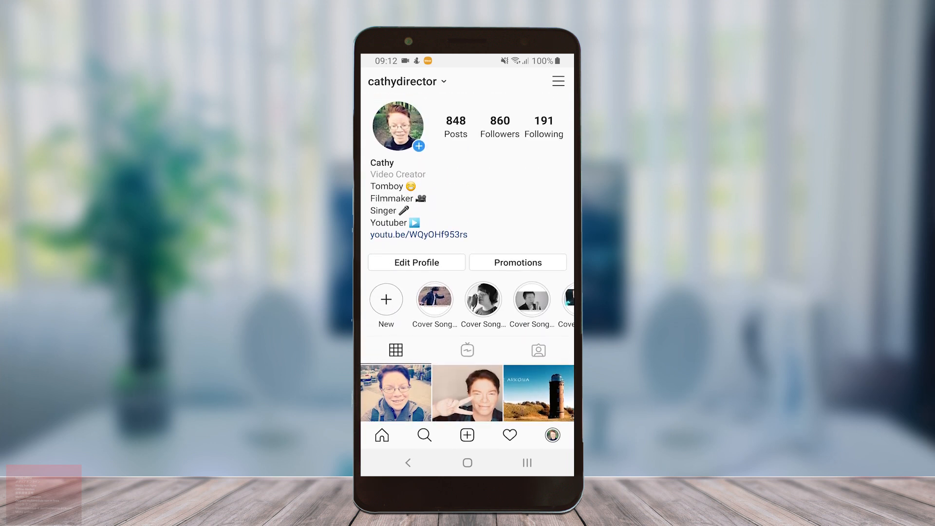
key(home)
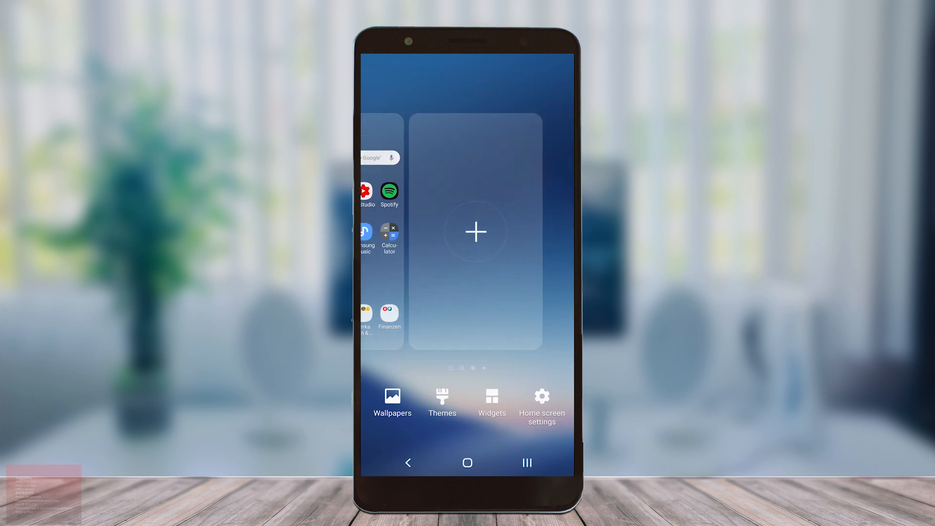
Apply the Default theme from My themes in Galaxy Themes
click(441, 402)
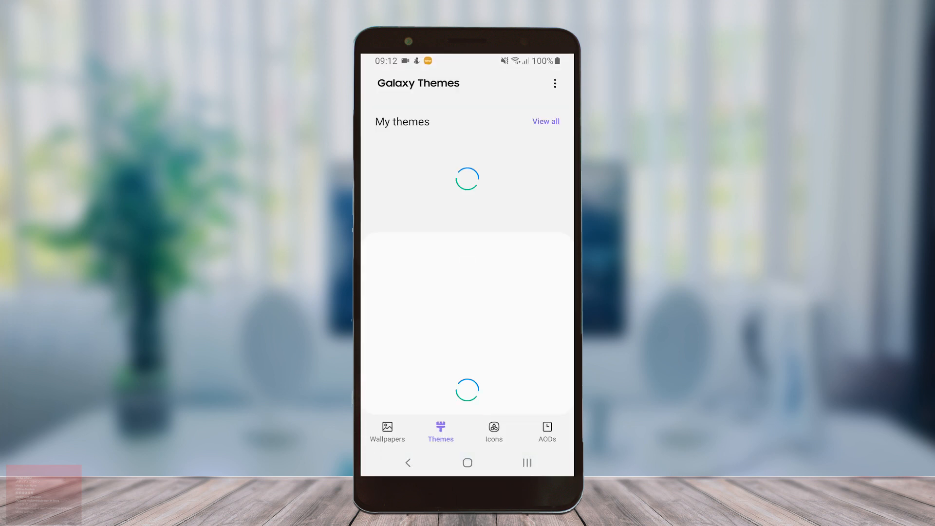
click(545, 122)
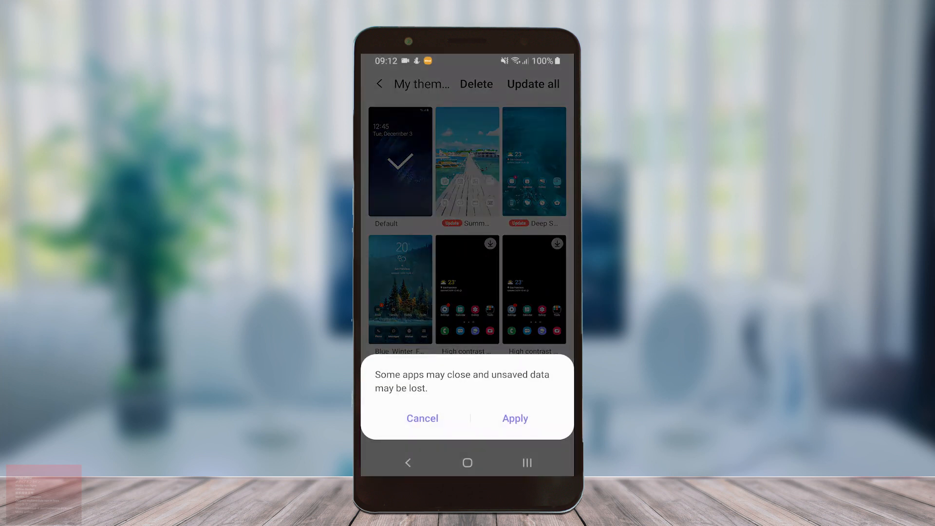
click(514, 418)
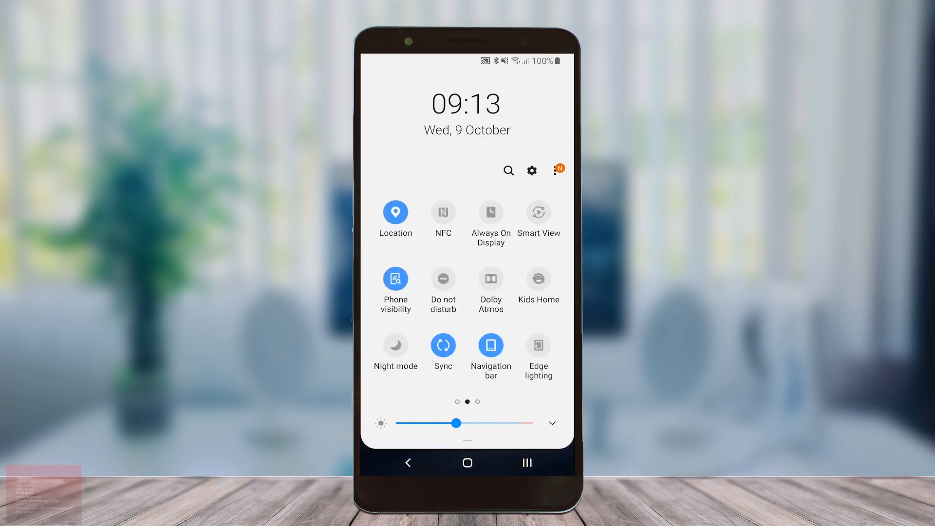
Turn on Night mode from Quick Settings so the phone uses a dark appearance
click(395, 344)
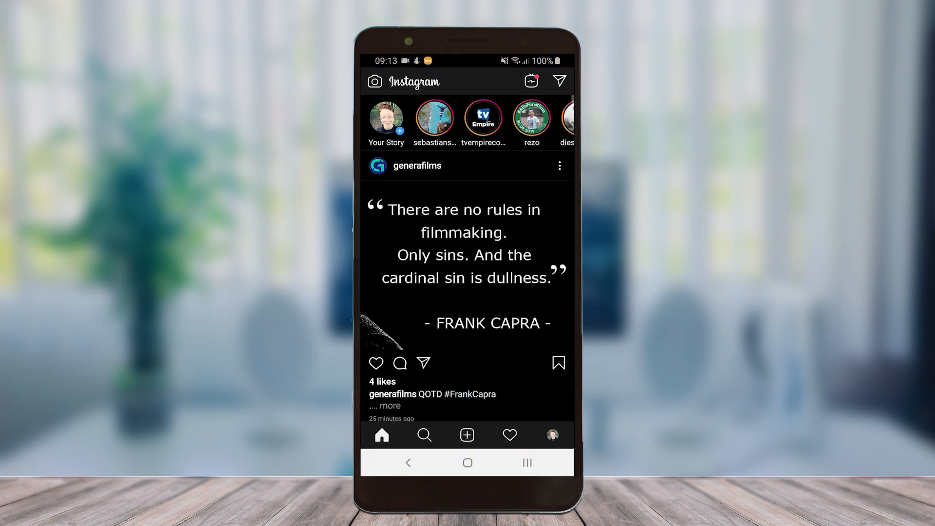
Scroll through the Instagram profile's photo grid, now displayed in dark mode
scroll(down, 3)
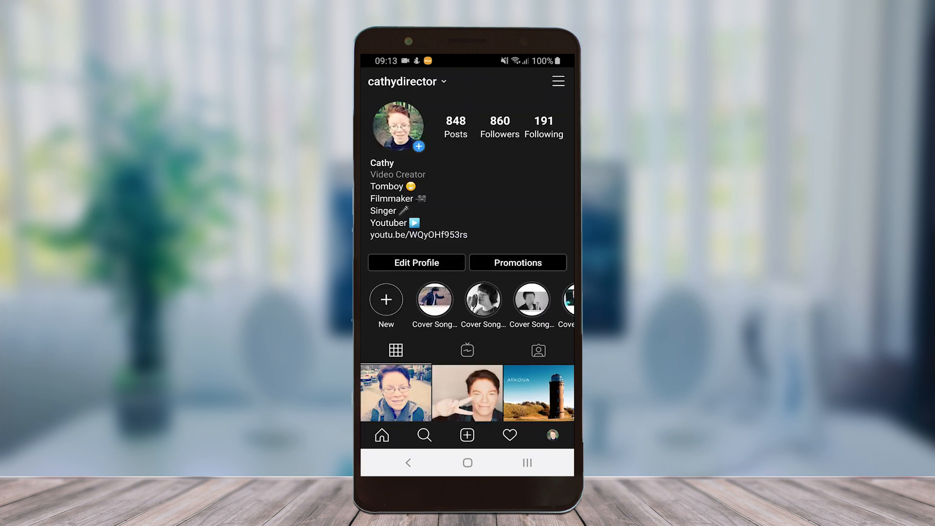
scroll(down, 3)
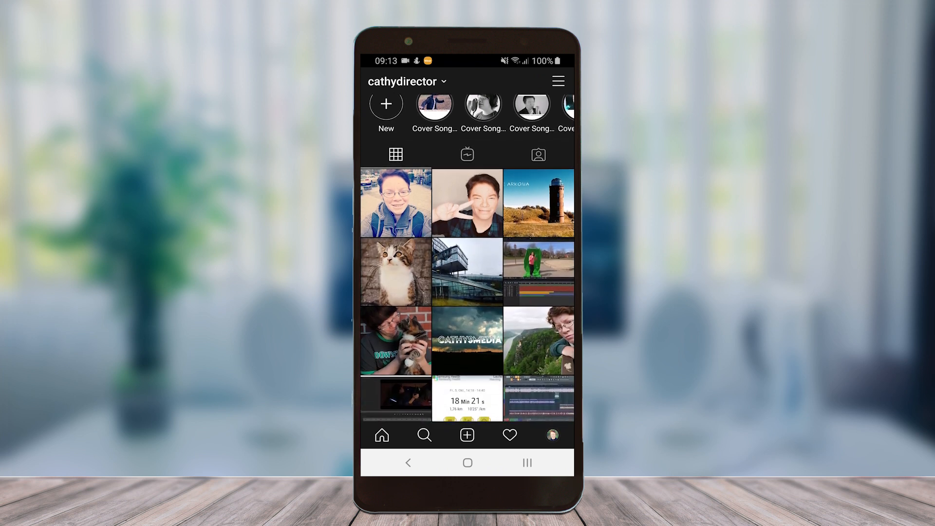
scroll(down, 3)
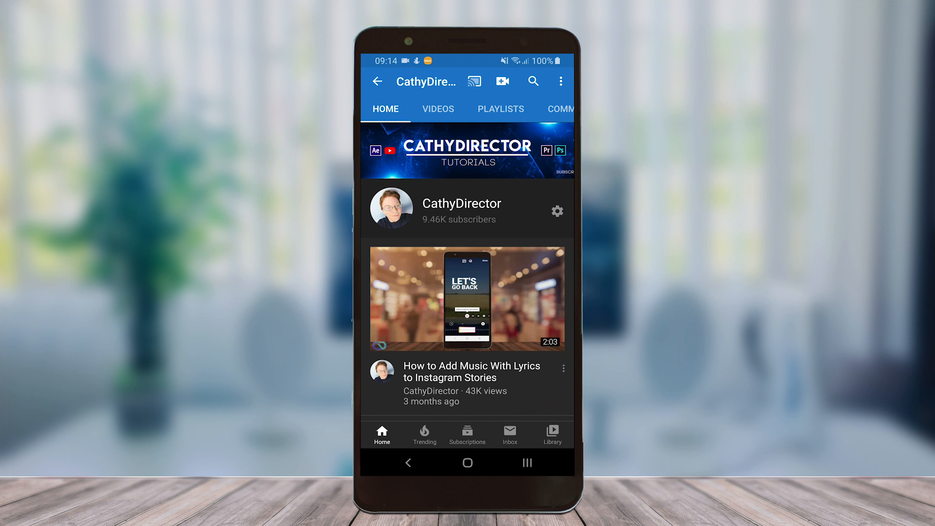
Scroll the dark-themed YouTube channel page through its Uploads and playlist sections
scroll(down, 3)
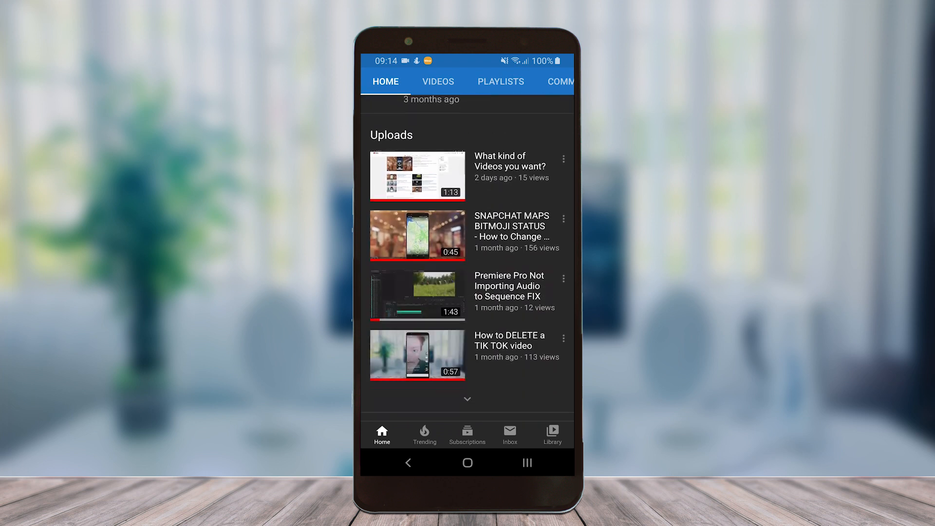
scroll(down, 3)
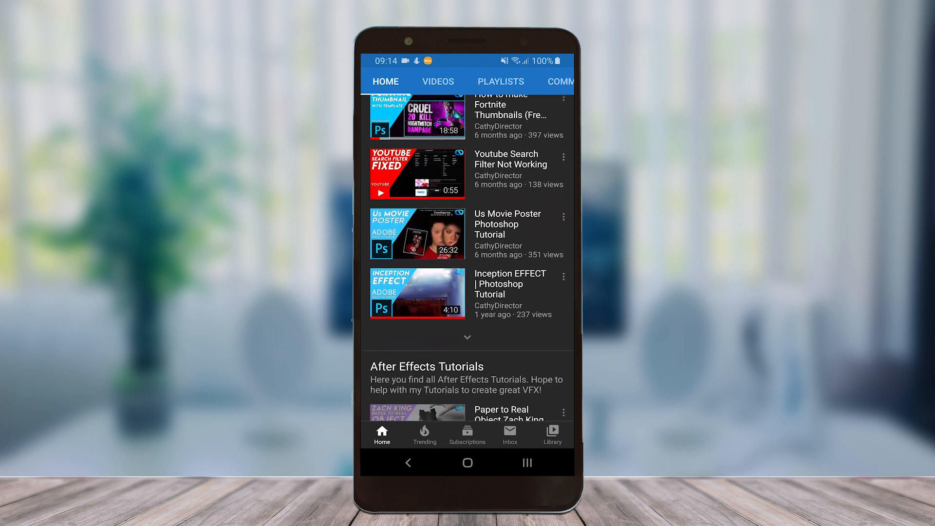